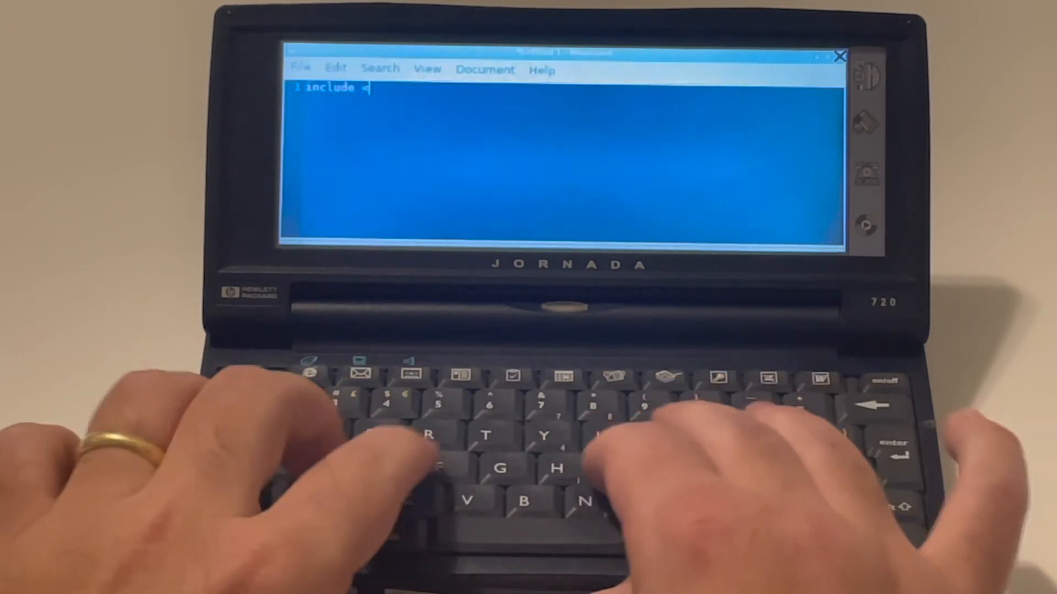
Step: Complete the stdio.h include, add int main(), an opening brace and the indented printf("hello world"); line
type("stdio.h>")
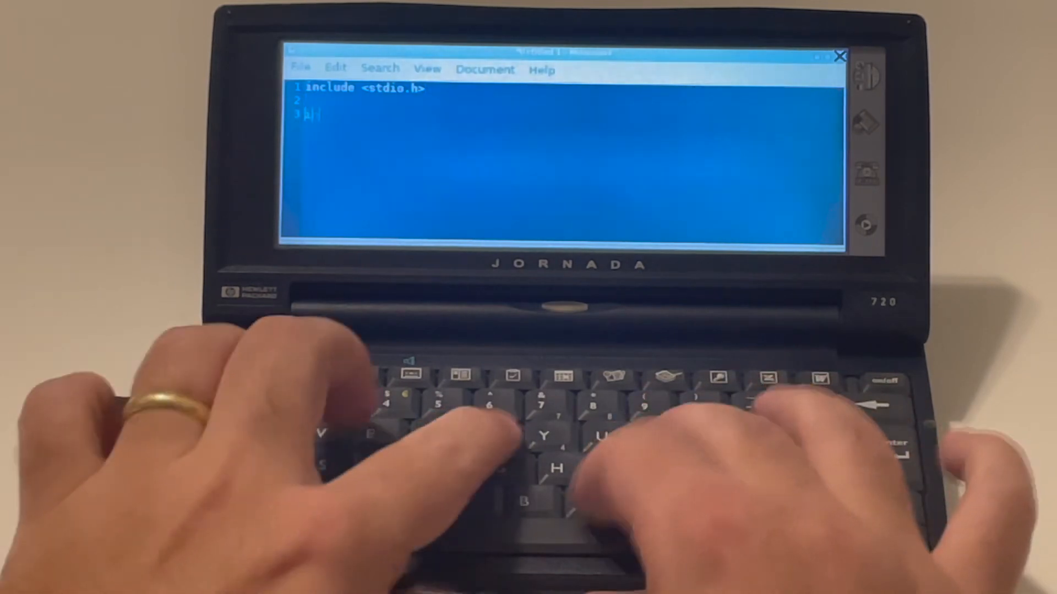
type("int main()")
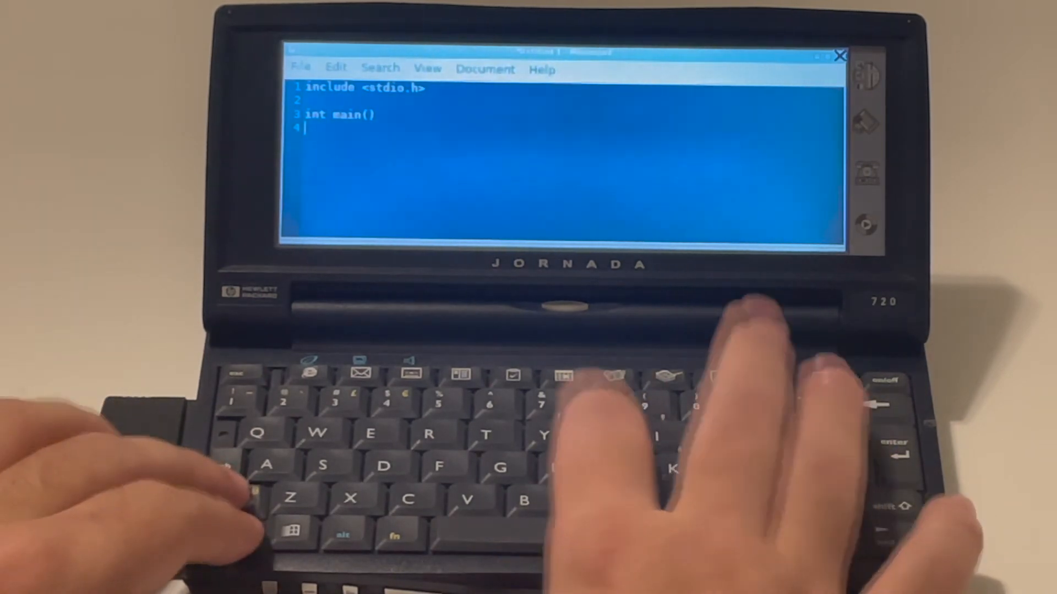
type("{")
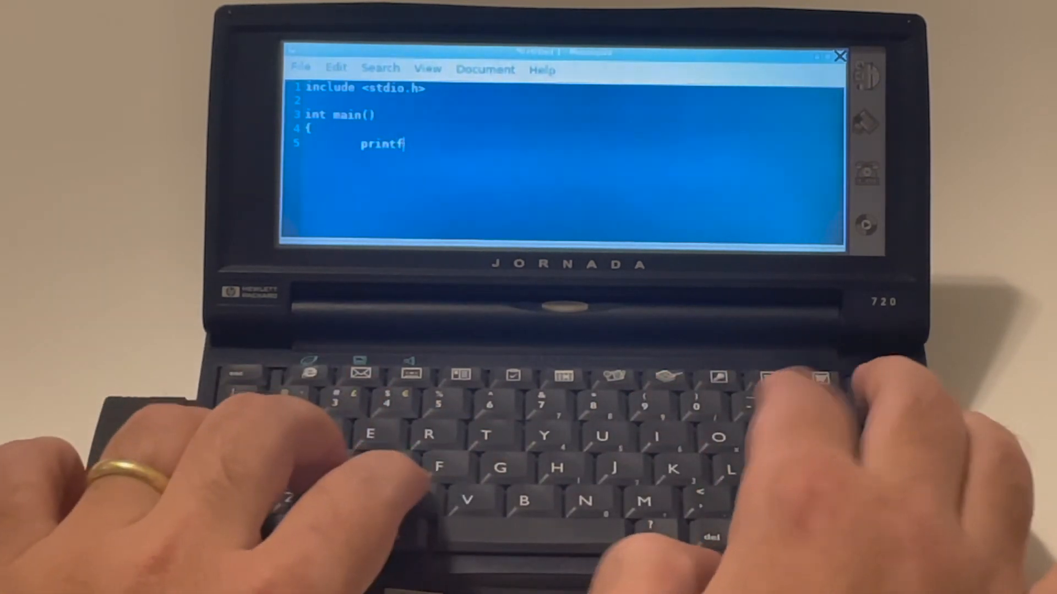
type("(\"hello world\");")
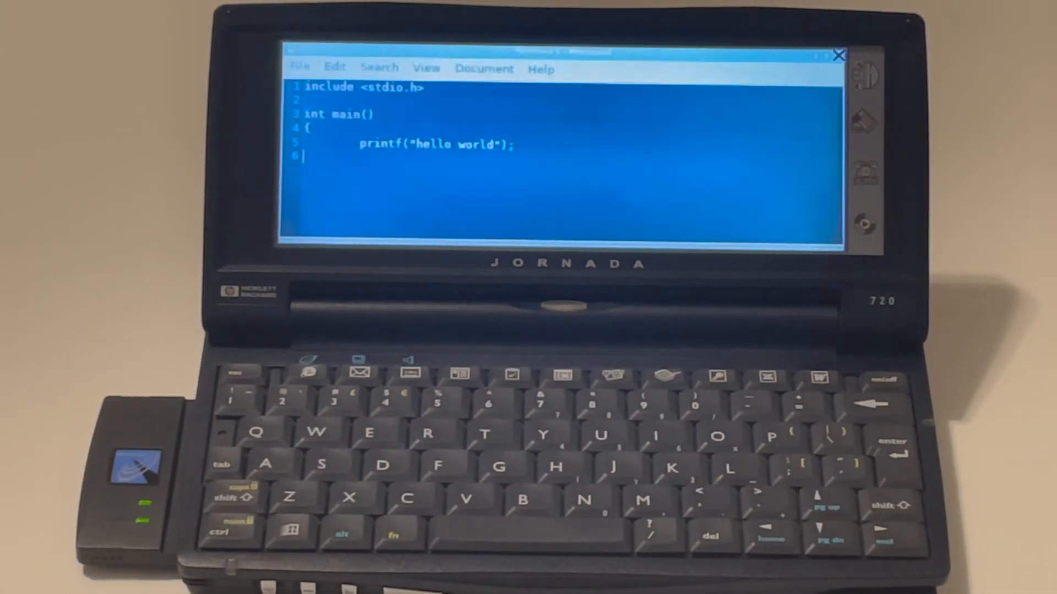
left_click(540, 69)
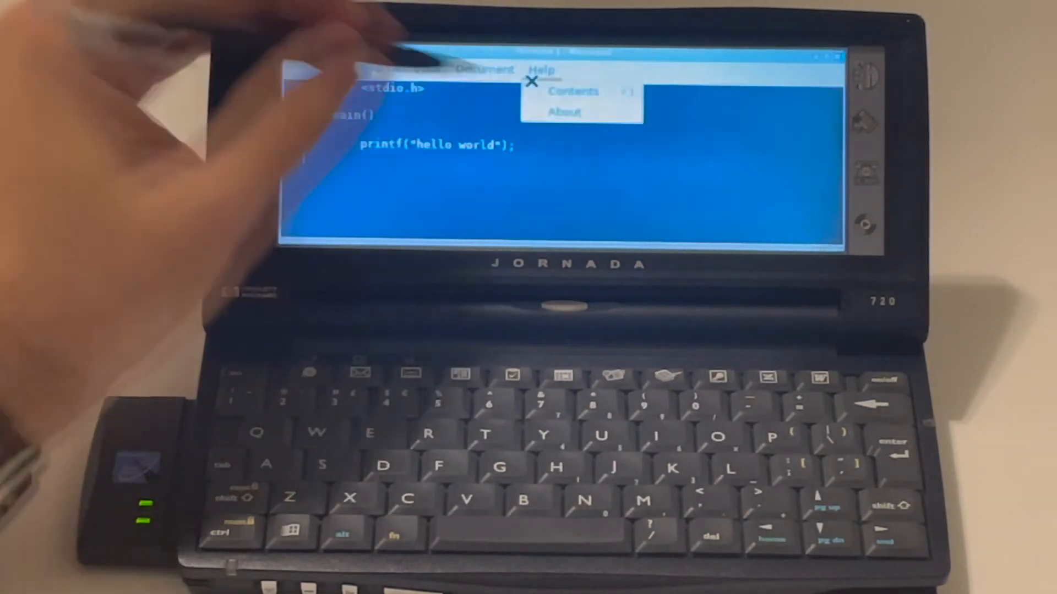